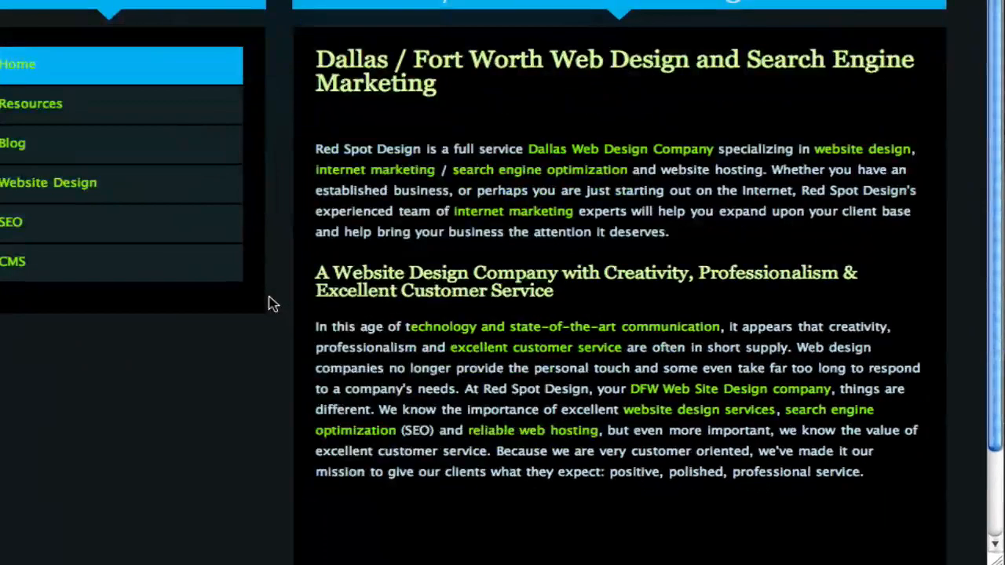
{"action": "mouse_move", "coordinate": [862, 149]}
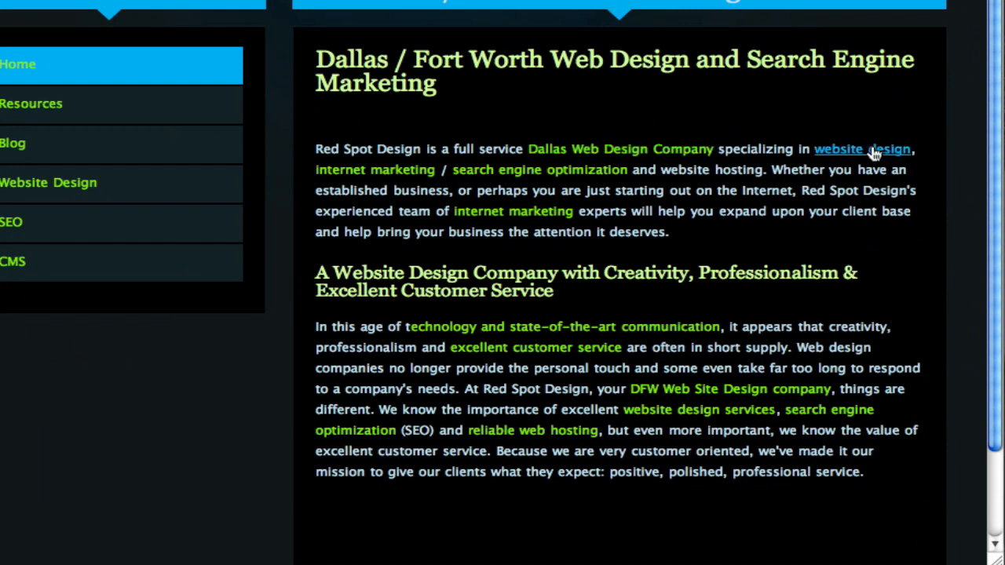
{"action": "mouse_move", "coordinate": [537, 348]}
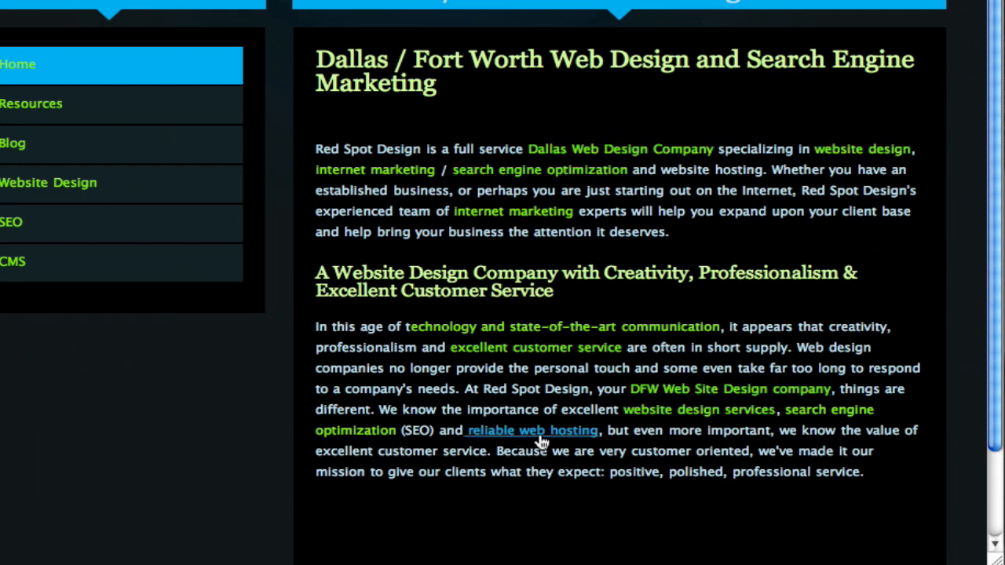
{"action": "mouse_move", "coordinate": [269, 165]}
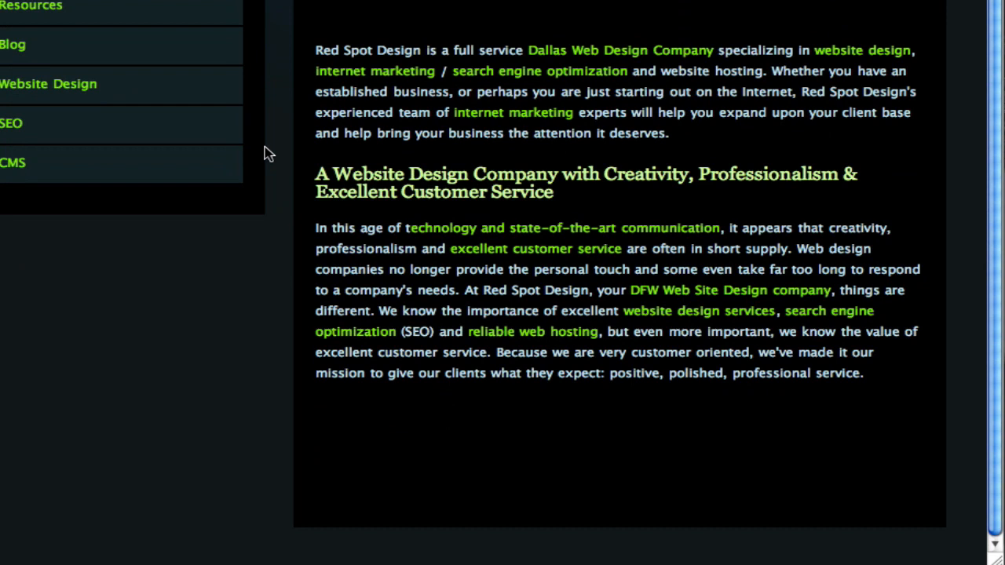
{"action": "mouse_move", "coordinate": [297, 248]}
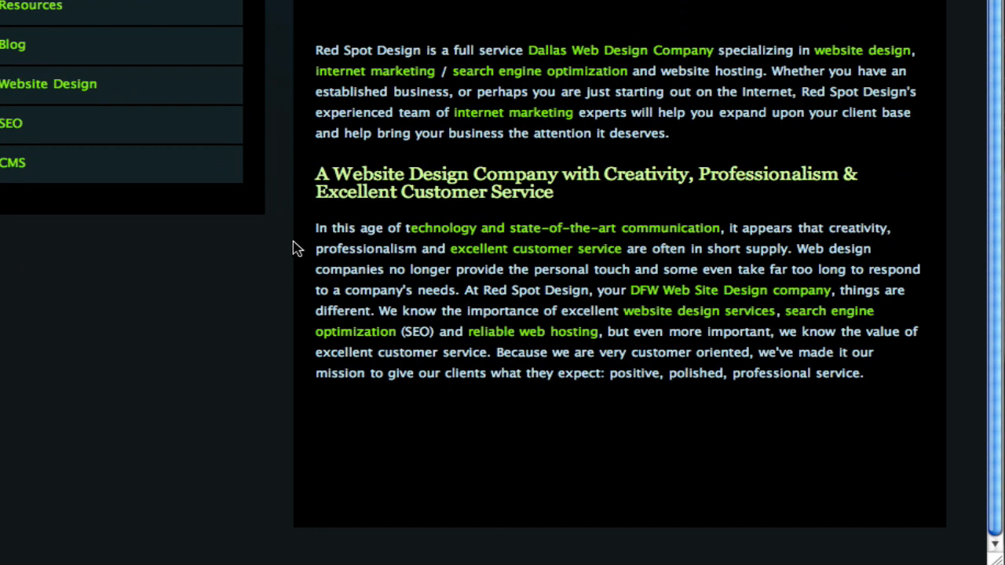
{"action": "mouse_move", "coordinate": [330, 425]}
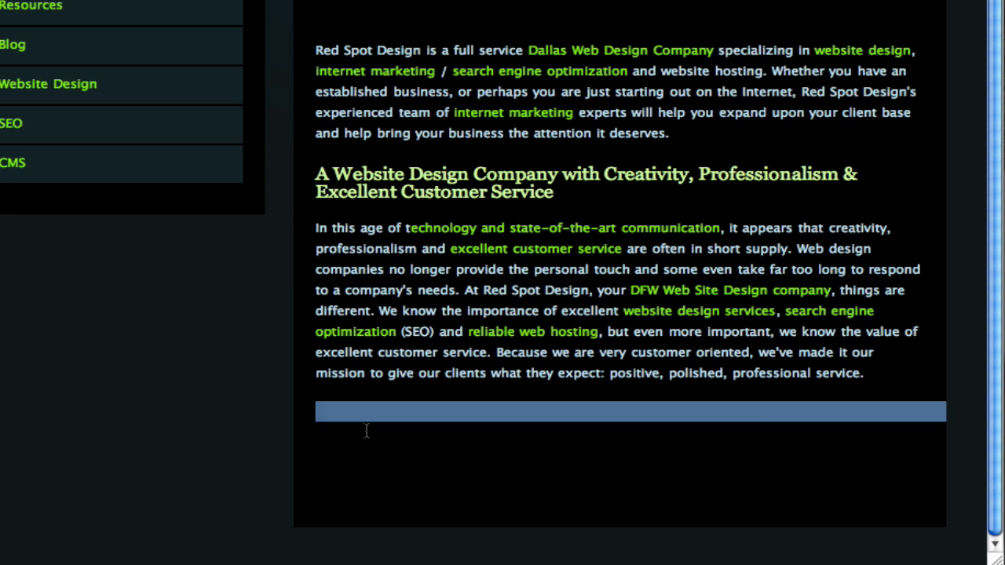
- Scroll below the second paragraph of the home page to expose the hidden text line
{"action": "scroll", "scroll_direction": "down", "scroll_amount": 3}
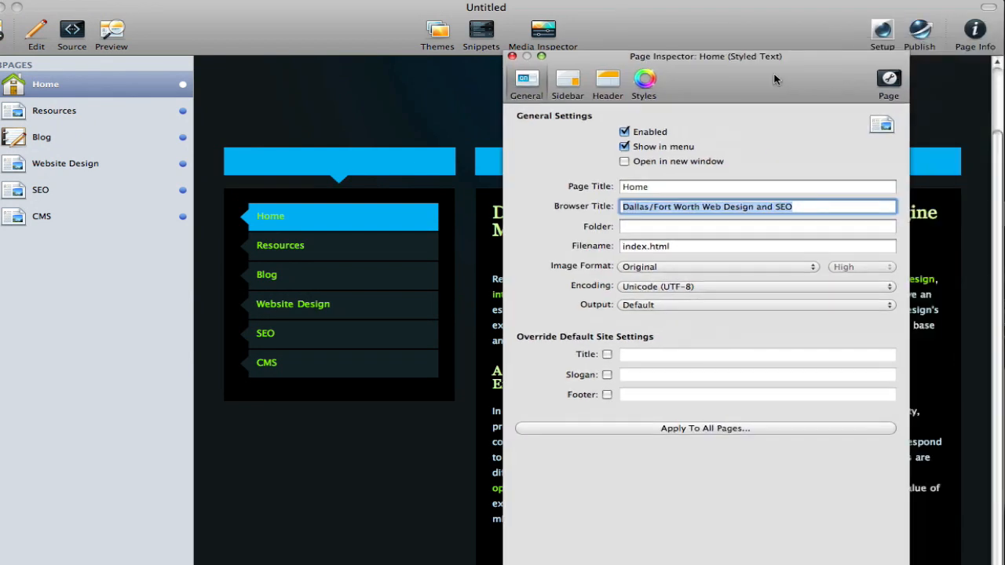
- Review the Home page's keywords, description and robots meta tags, then close the inspector
{"action": "left_click", "coordinate": [607, 84]}
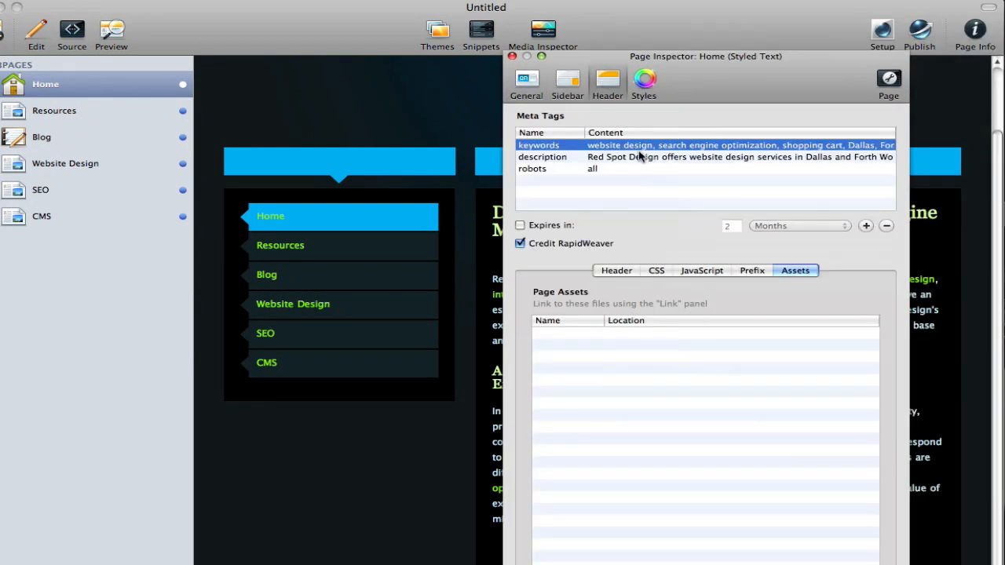
{"action": "mouse_move", "coordinate": [622, 149]}
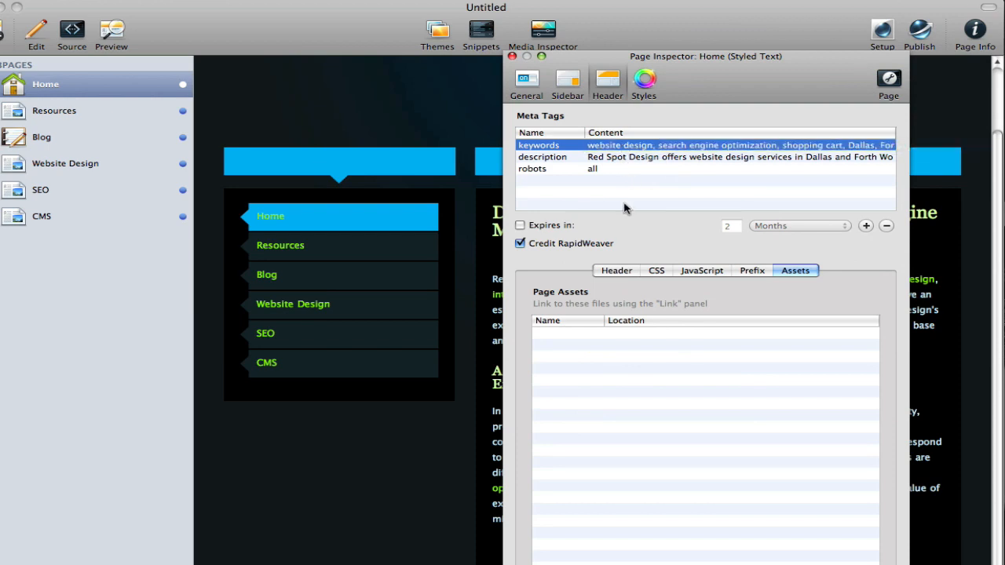
{"action": "mouse_move", "coordinate": [626, 198]}
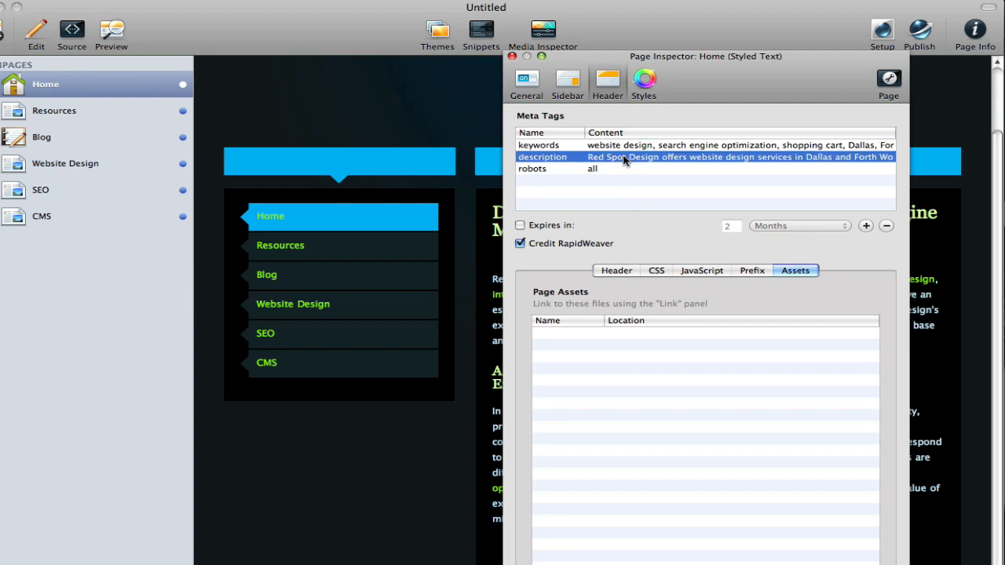
{"action": "mouse_move", "coordinate": [636, 196]}
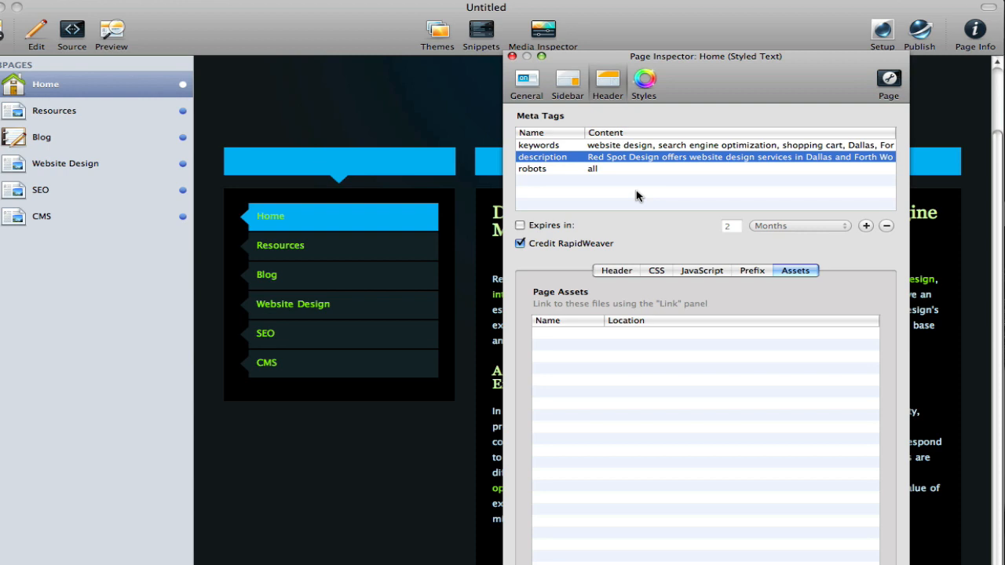
{"action": "left_click", "coordinate": [511, 56]}
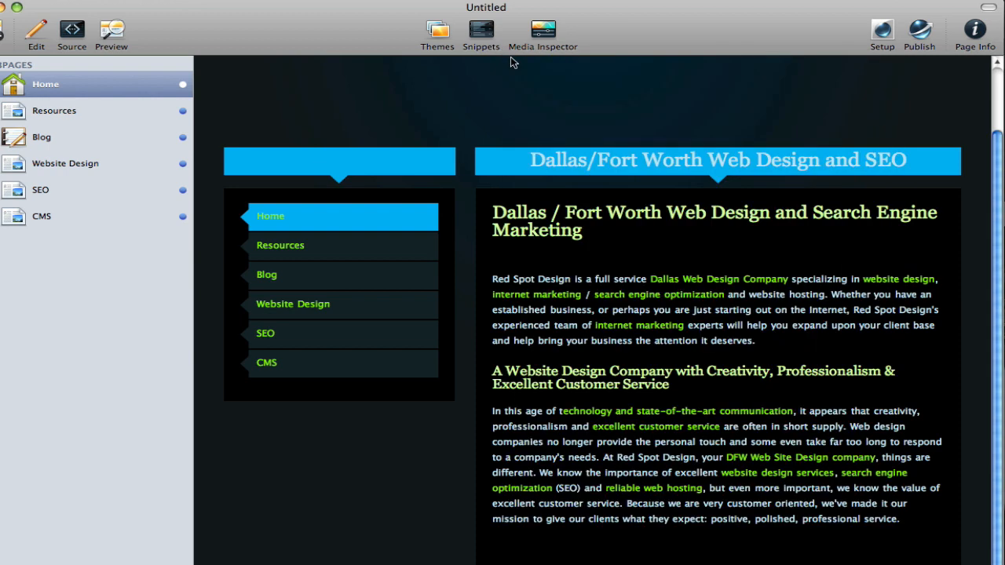
{"action": "mouse_move", "coordinate": [660, 79]}
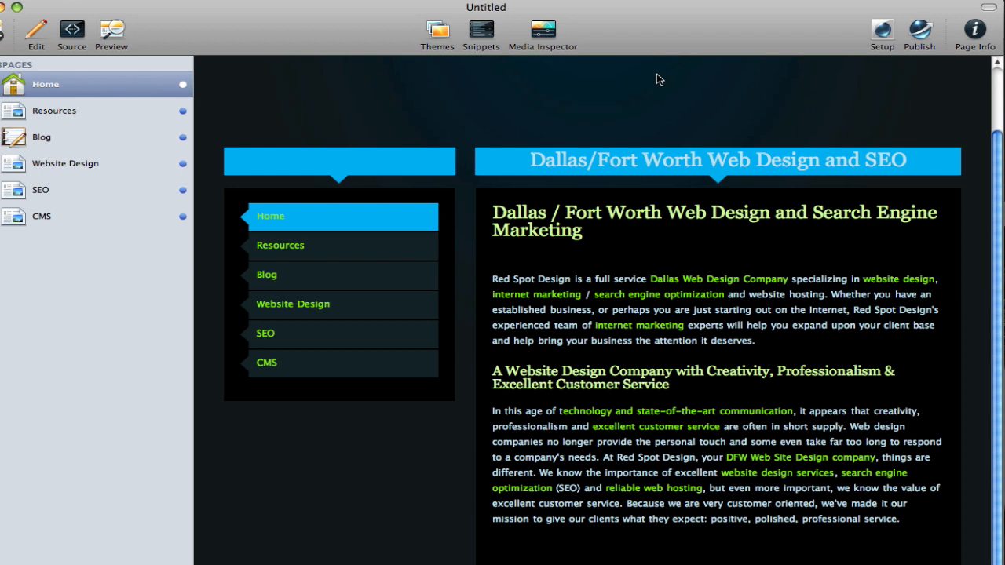
{"action": "mouse_move", "coordinate": [492, 213]}
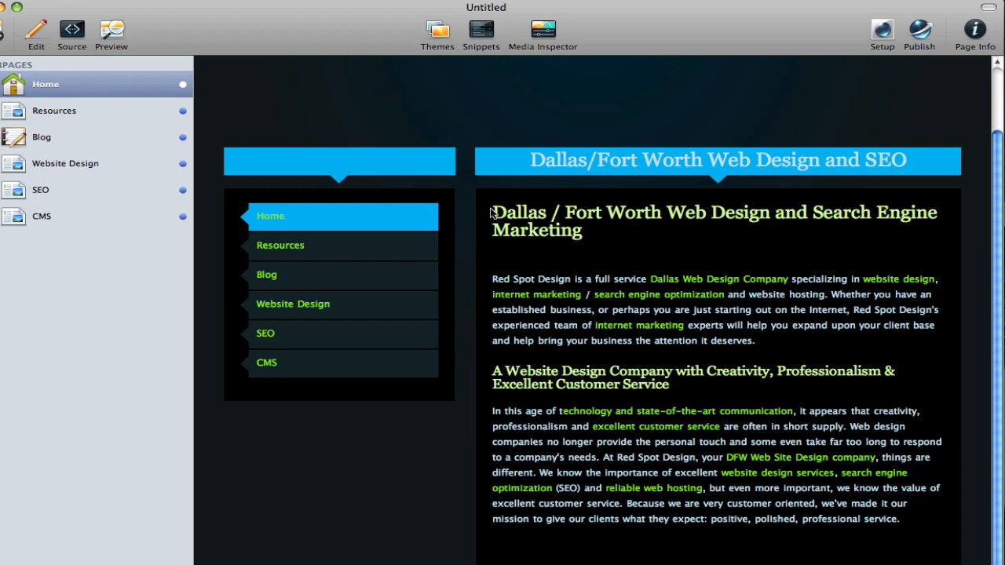
{"action": "mouse_move", "coordinate": [490, 265]}
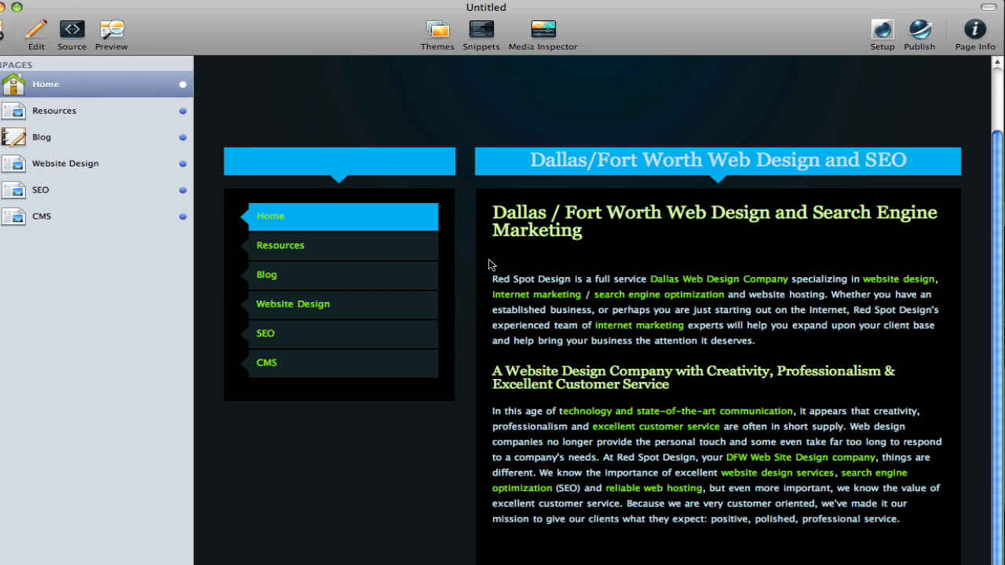
{"action": "left_click_drag", "start_coordinate": [493, 278], "coordinate": [755, 341]}
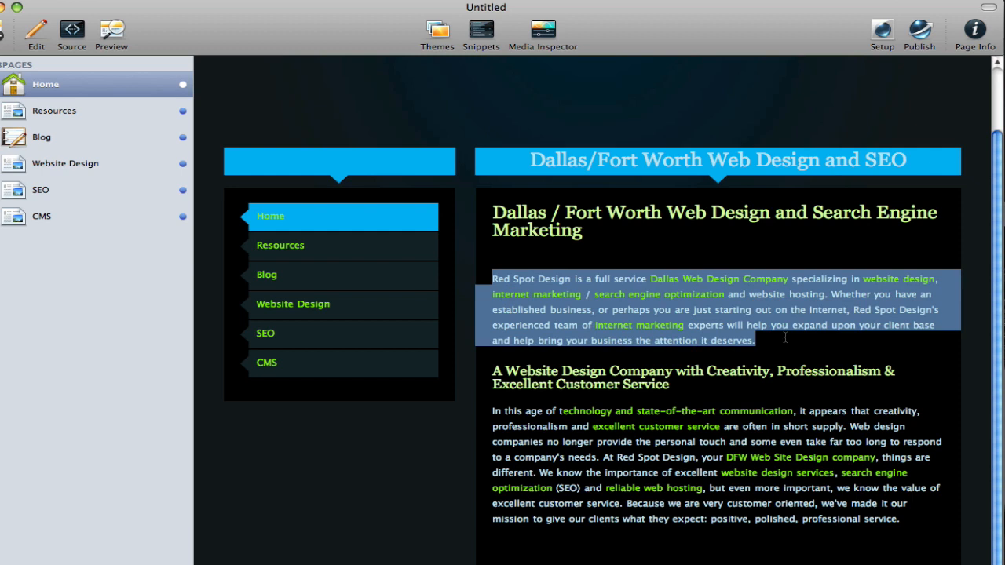
{"action": "mouse_move", "coordinate": [790, 342]}
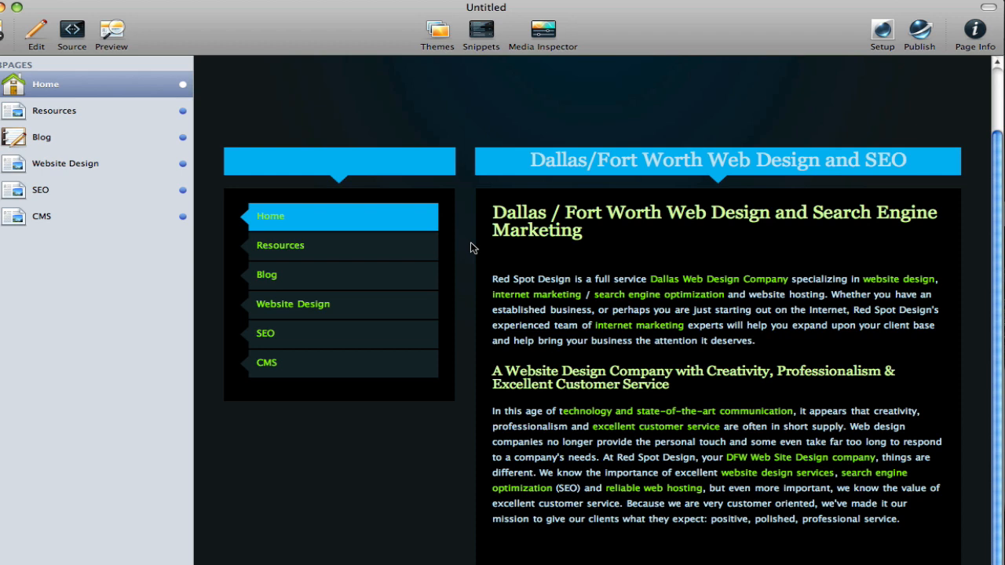
{"action": "mouse_move", "coordinate": [765, 219]}
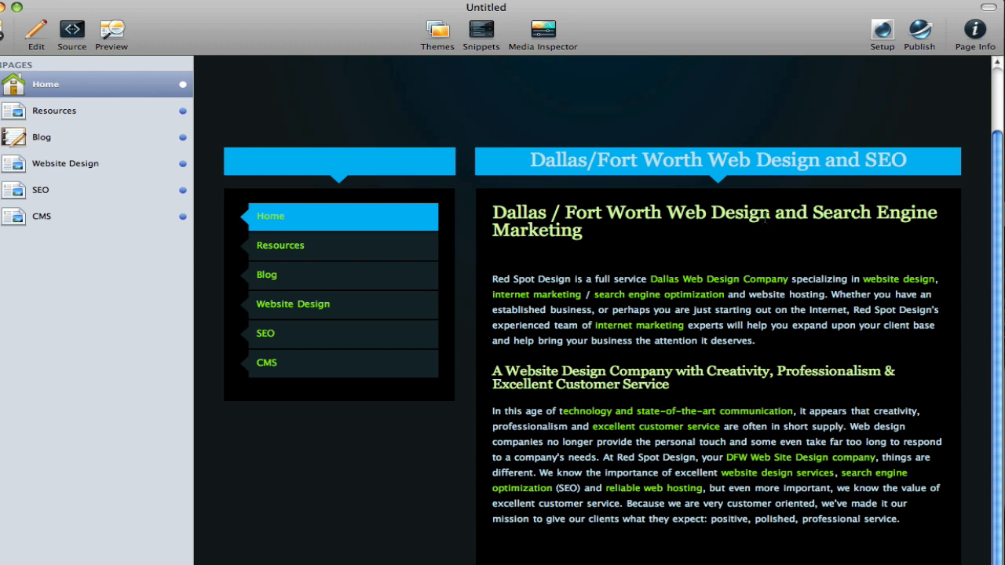
{"action": "mouse_move", "coordinate": [739, 246]}
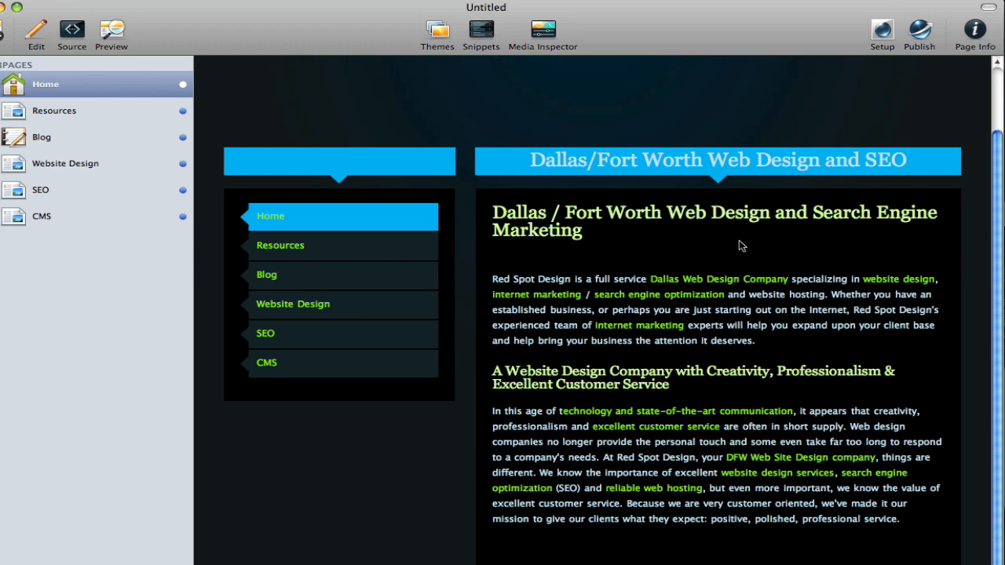